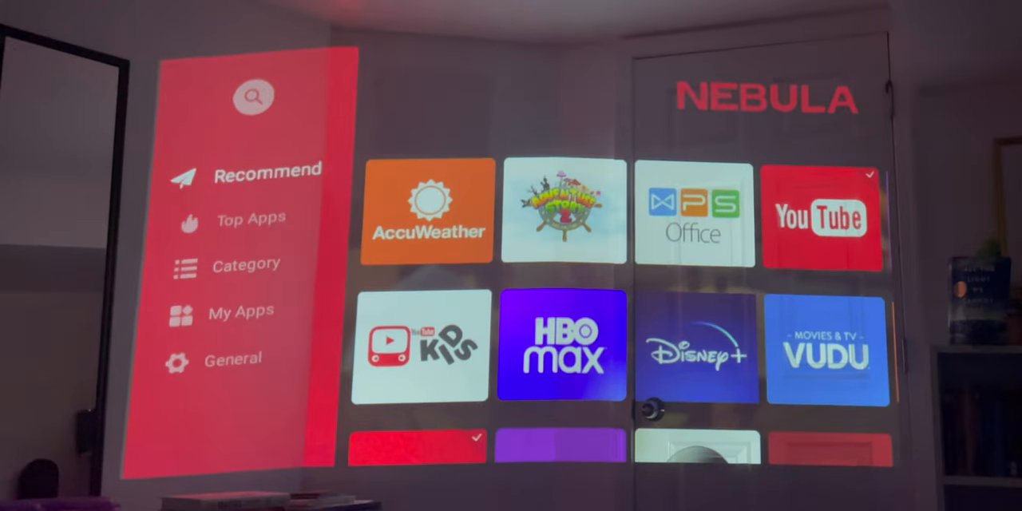
scroll("down", 3)
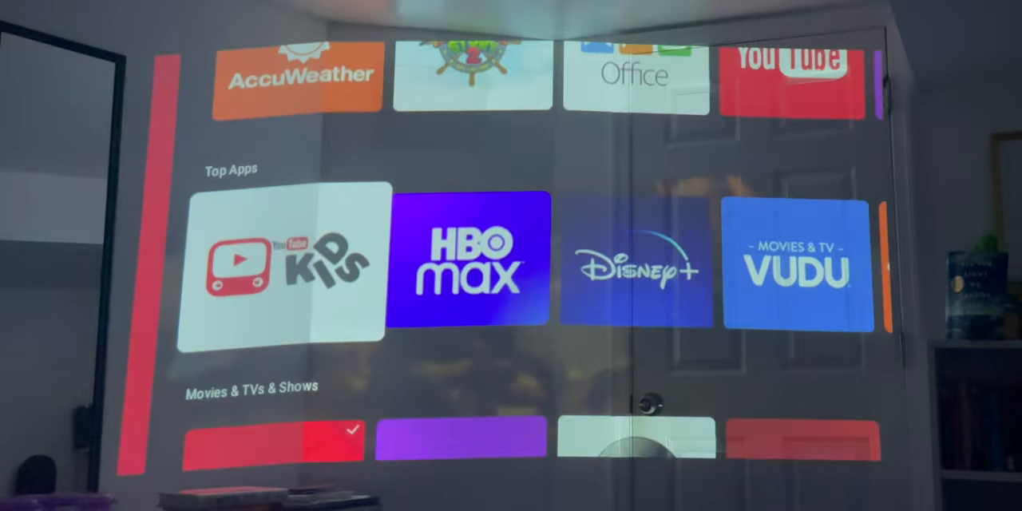
scroll("down", 3)
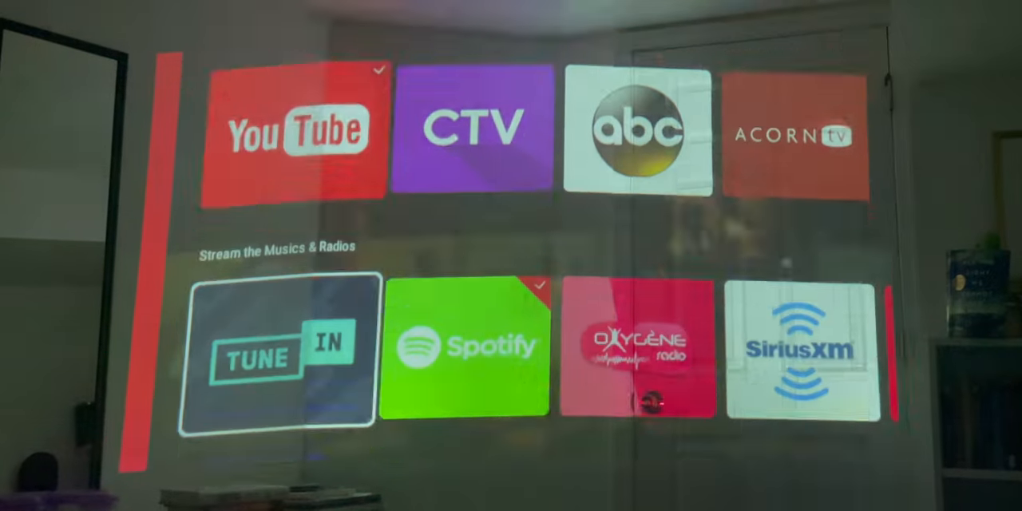
scroll("down", 3)
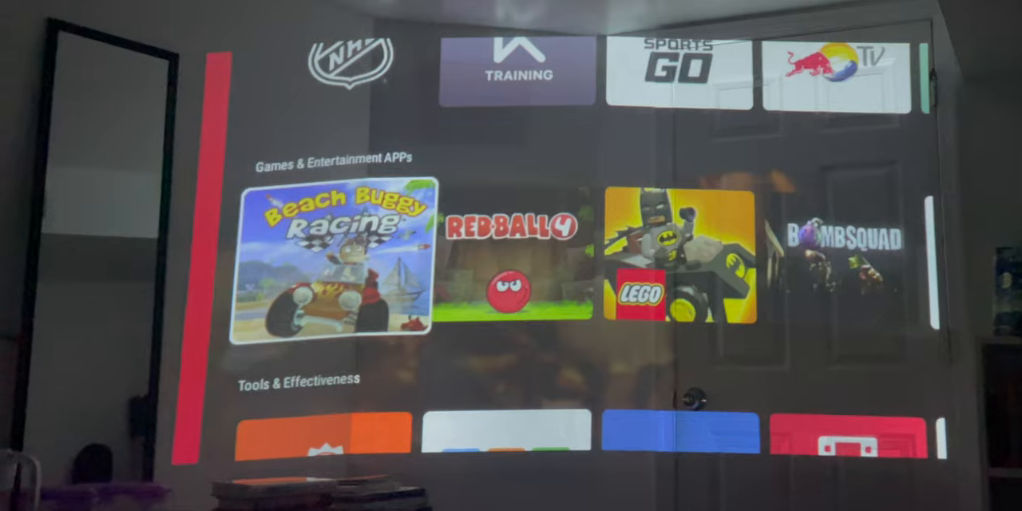
scroll("down", 3)
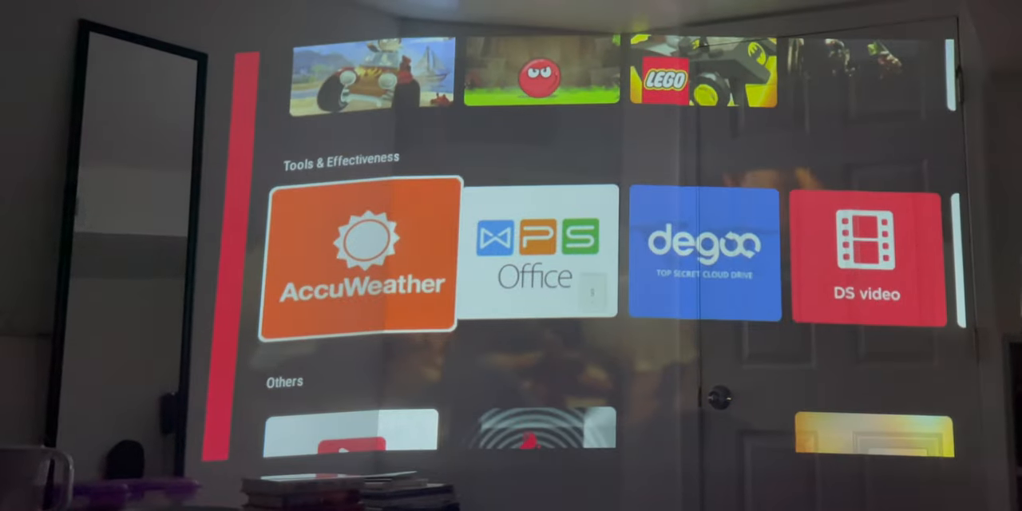